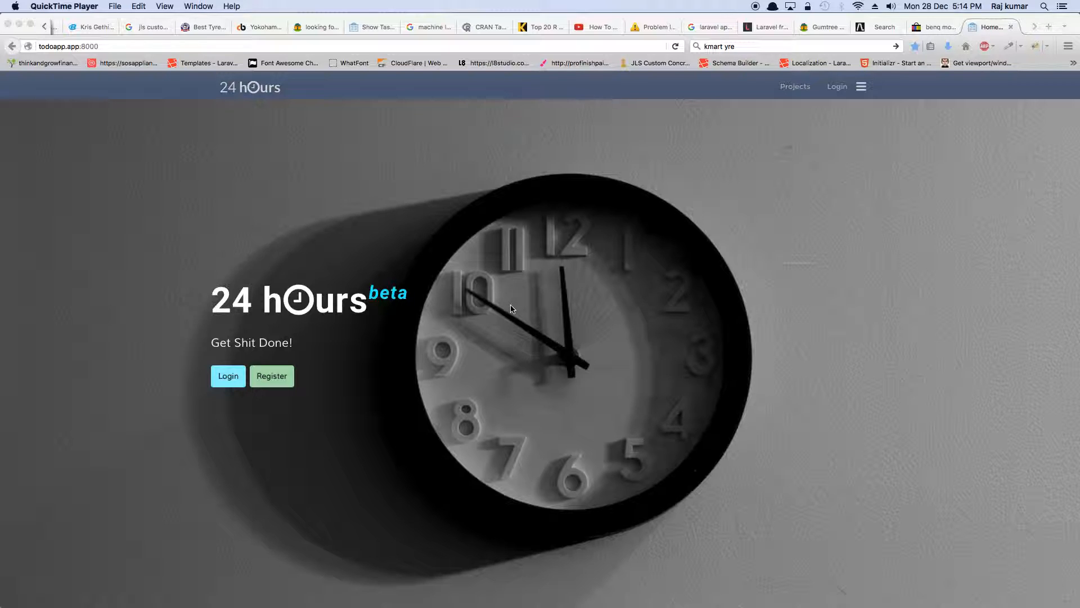
{"action": "mouse_move", "coordinate": [591, 178]}
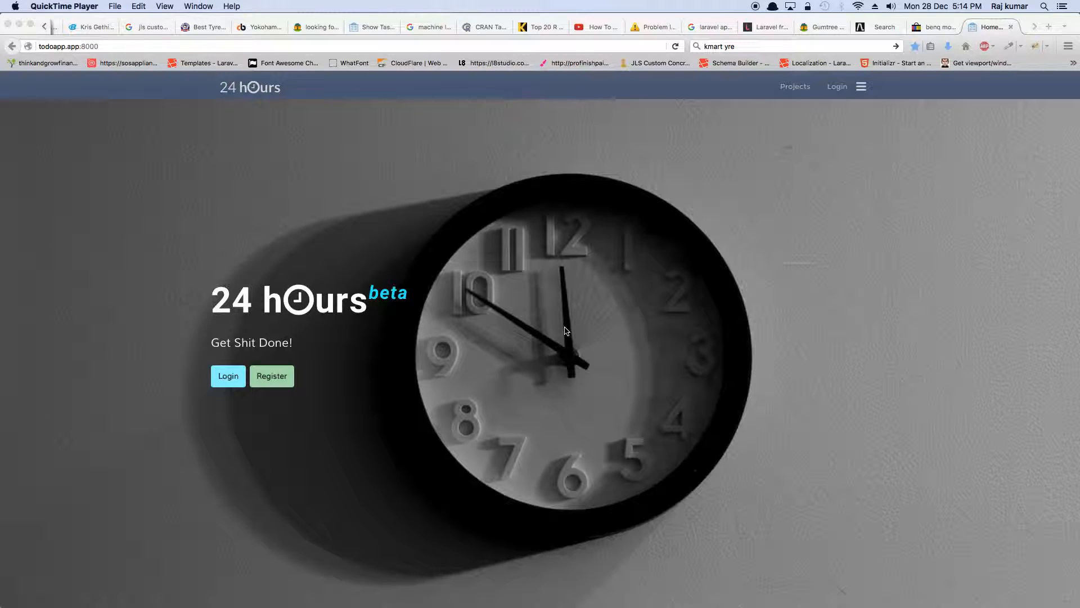
{"action": "mouse_move", "coordinate": [602, 199]}
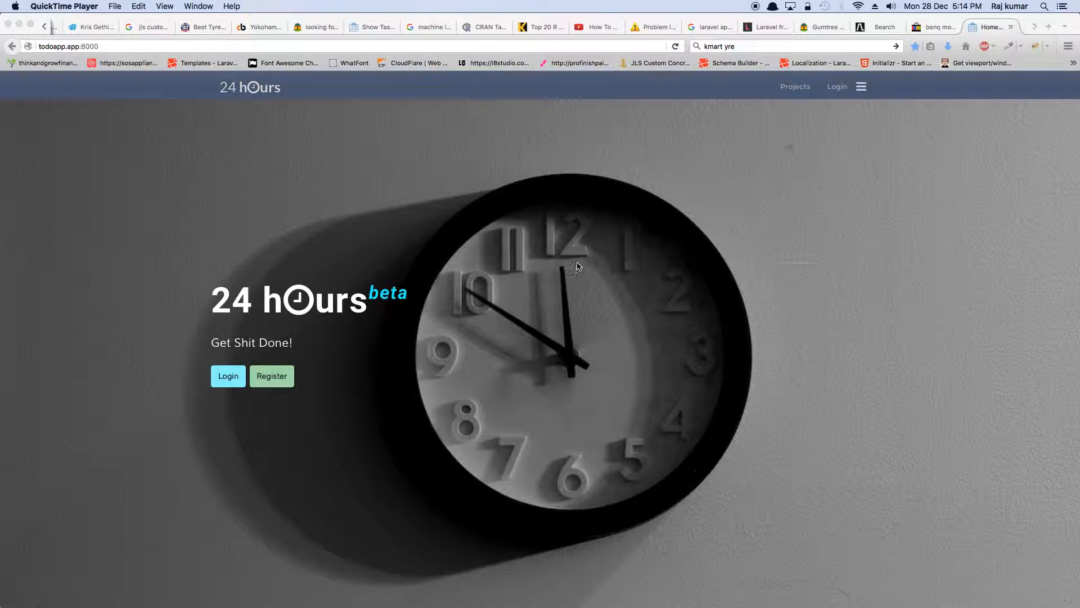
{"action": "mouse_move", "coordinate": [598, 295]}
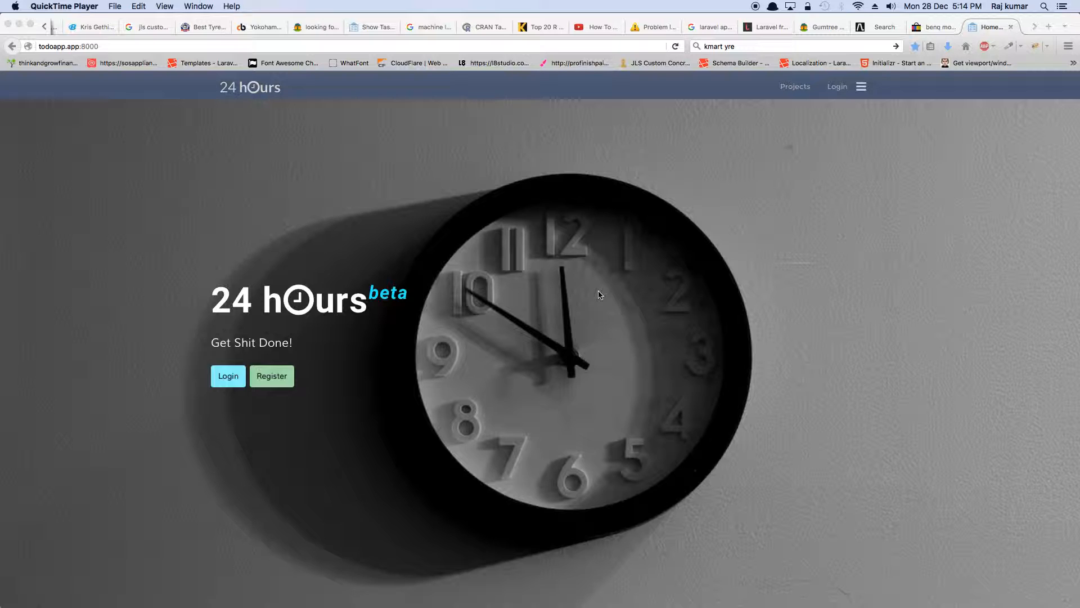
{"action": "mouse_move", "coordinate": [623, 228]}
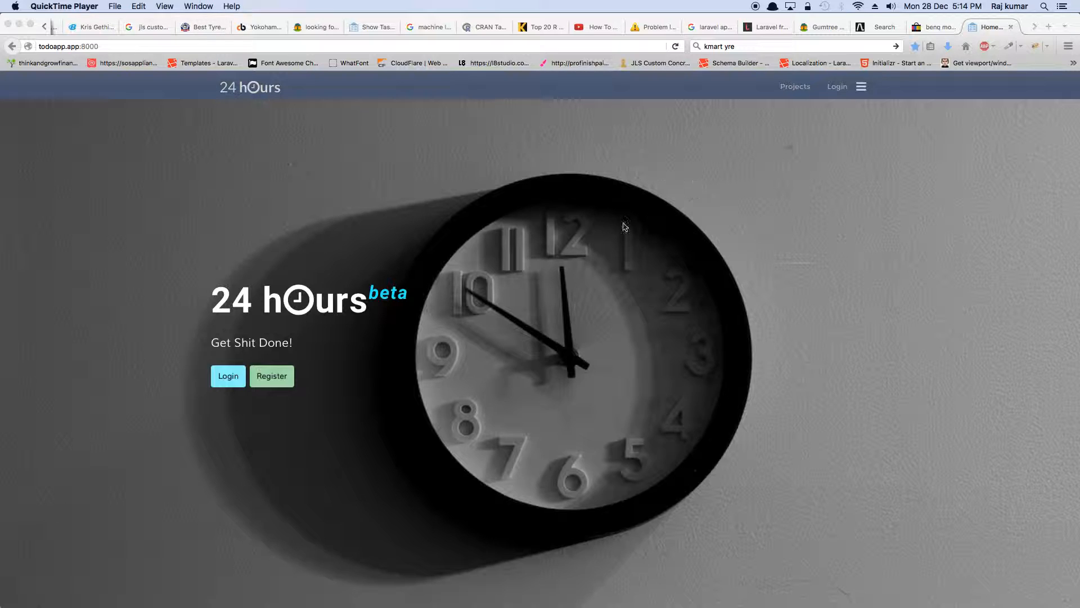
{"action": "mouse_move", "coordinate": [685, 182]}
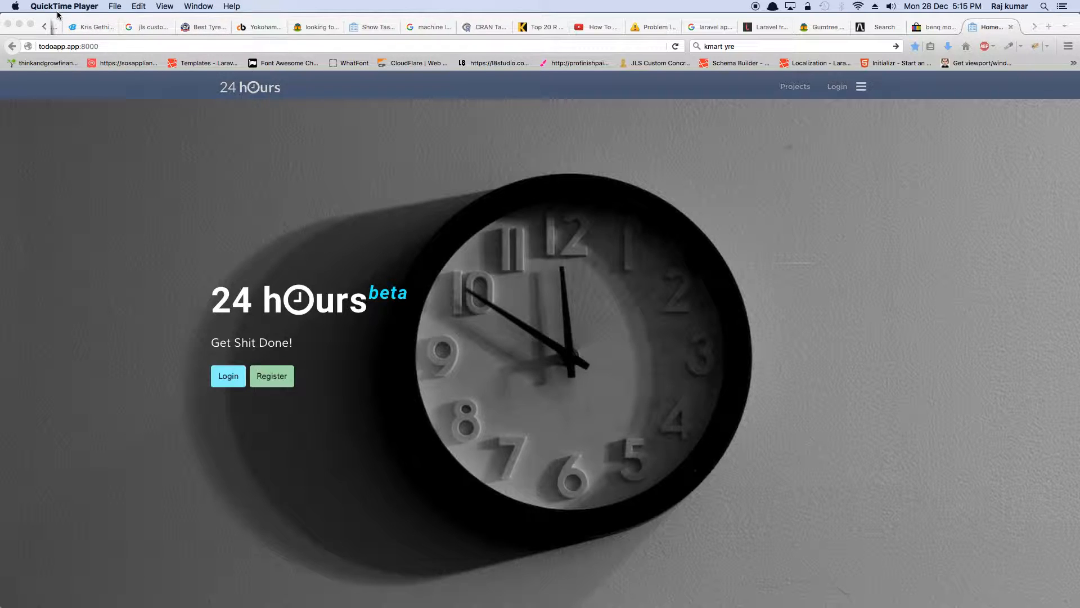
{"action": "mouse_move", "coordinate": [711, 166]}
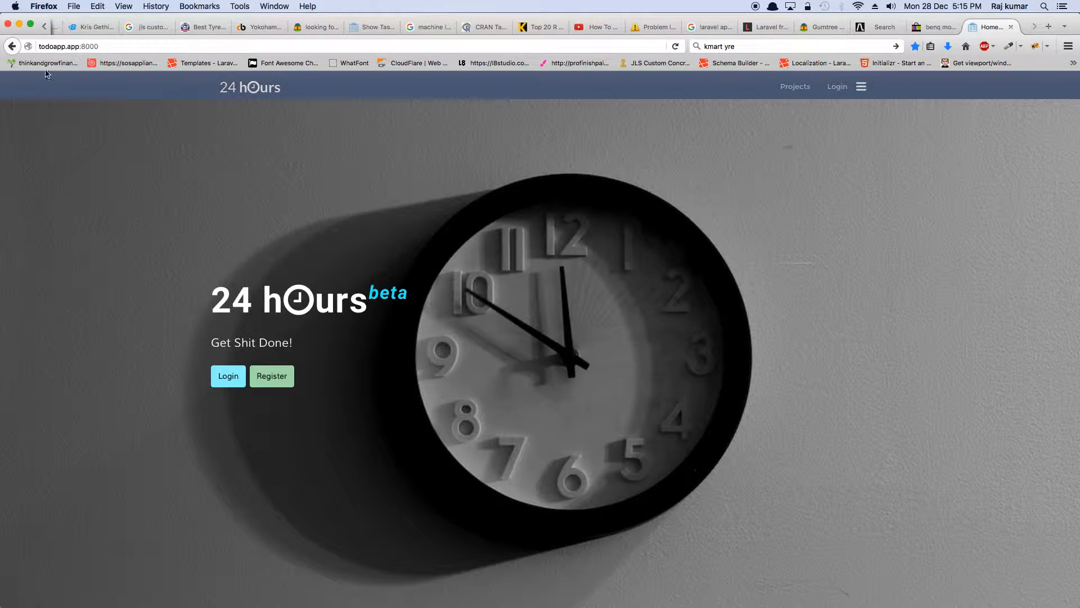
{"action": "mouse_move", "coordinate": [50, 85]}
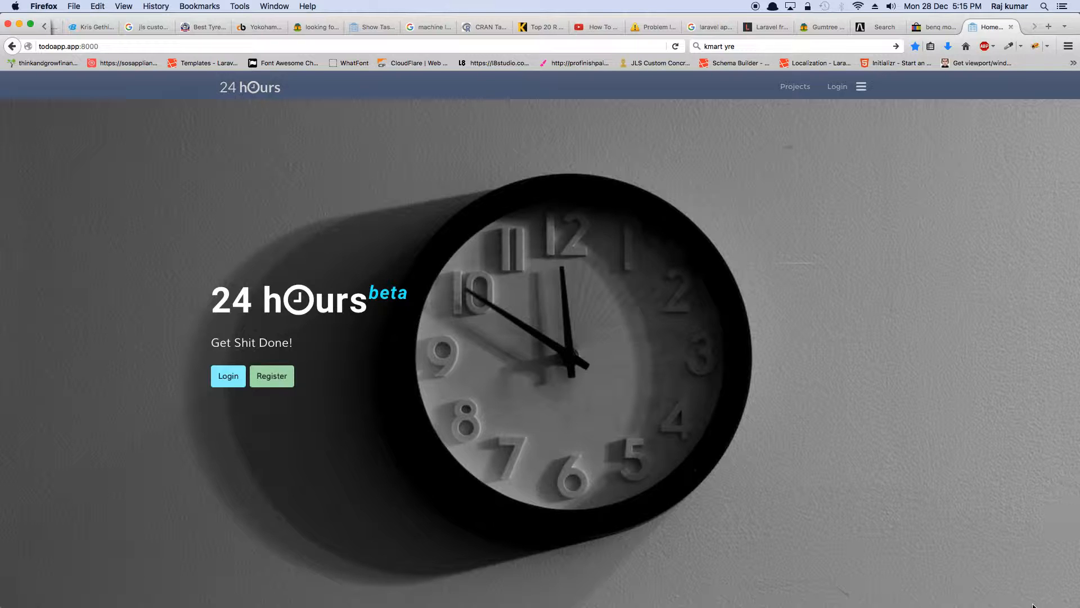
{"action": "mouse_move", "coordinate": [639, 586]}
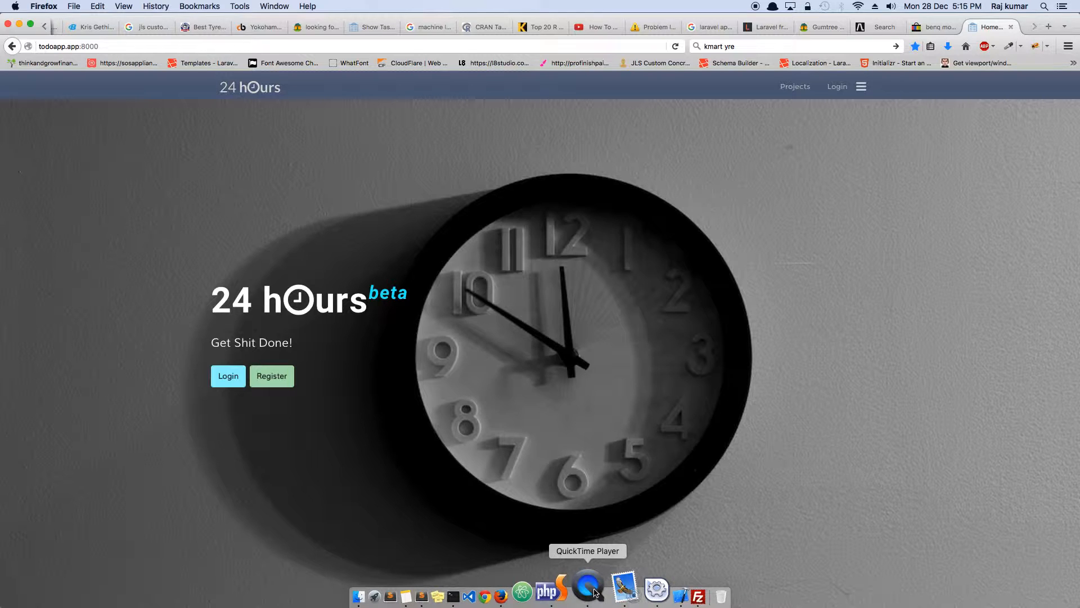
Bring QuickTime Player forward from the Dock to show the running screen recording's control window
{"action": "left_click", "coordinate": [586, 590]}
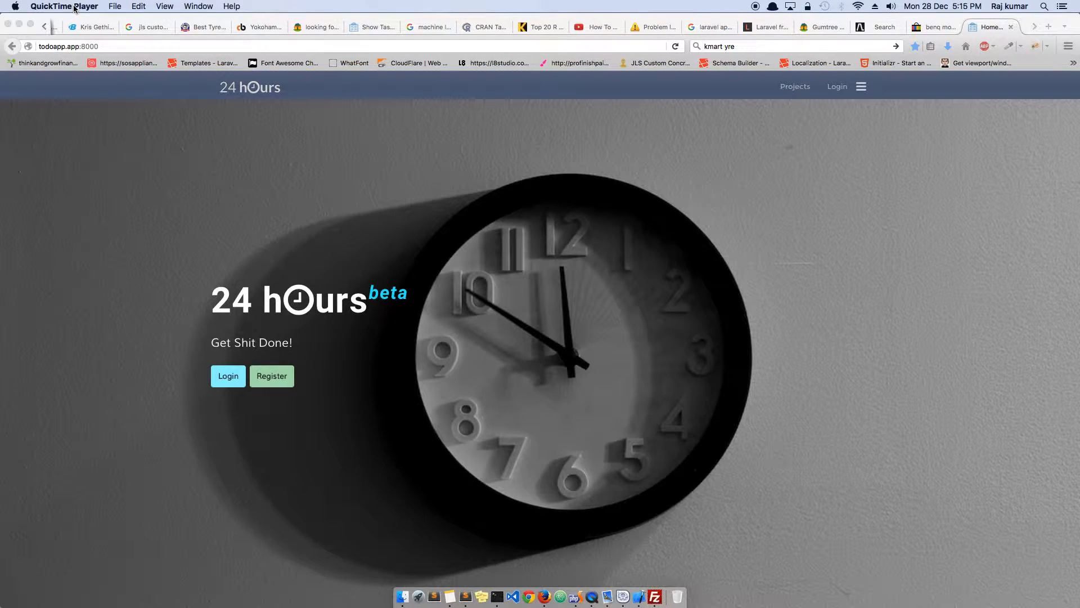
{"action": "mouse_move", "coordinate": [590, 184]}
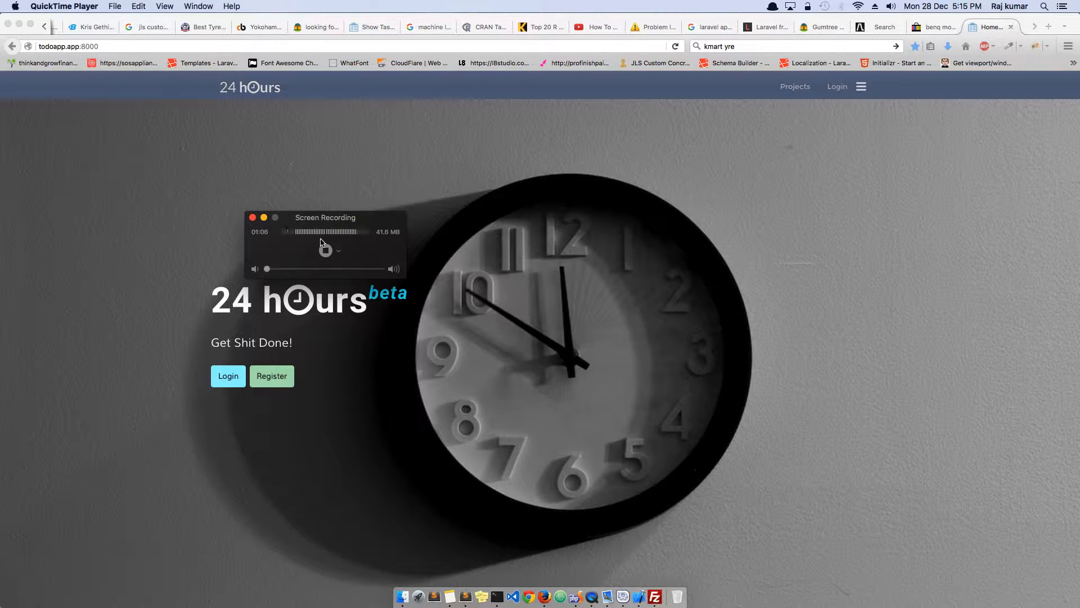
{"action": "left_click", "coordinate": [326, 249]}
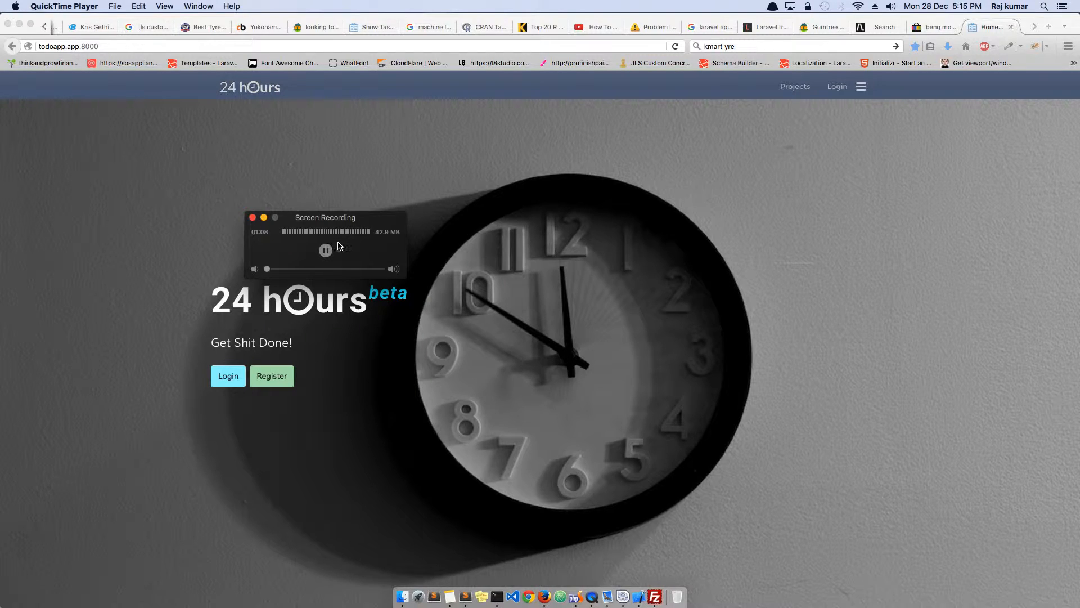